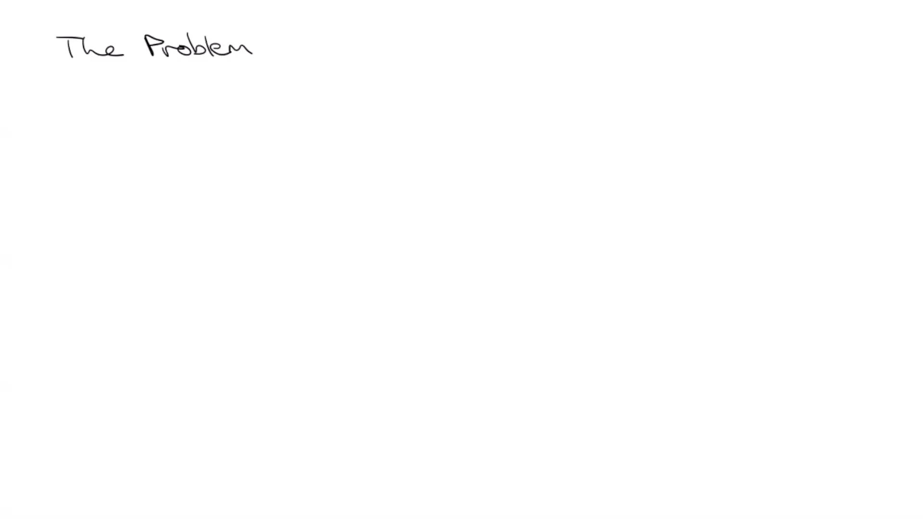
- Handwrite the Problem of Scarcity heading, the Unlimited Wants box, and the blue definition of satisfying a want
type("of Scarcity: Unl")
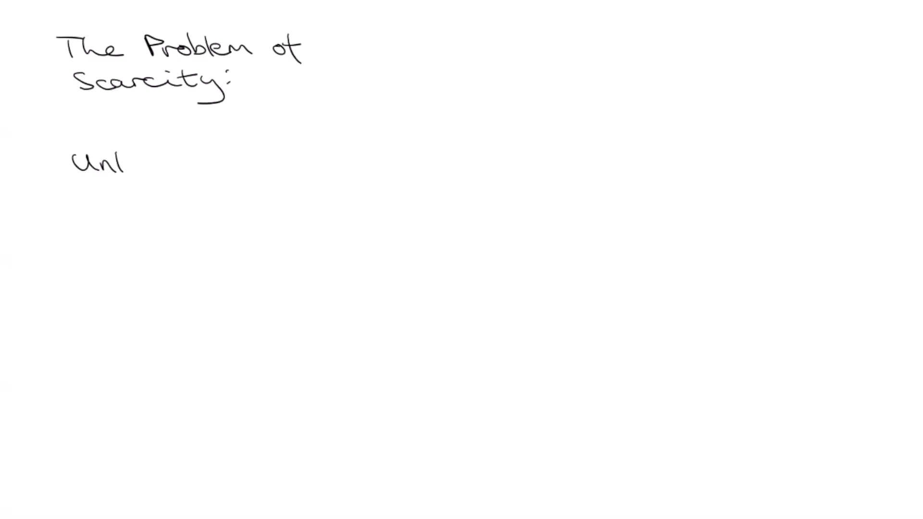
type("Unlimited Wants")
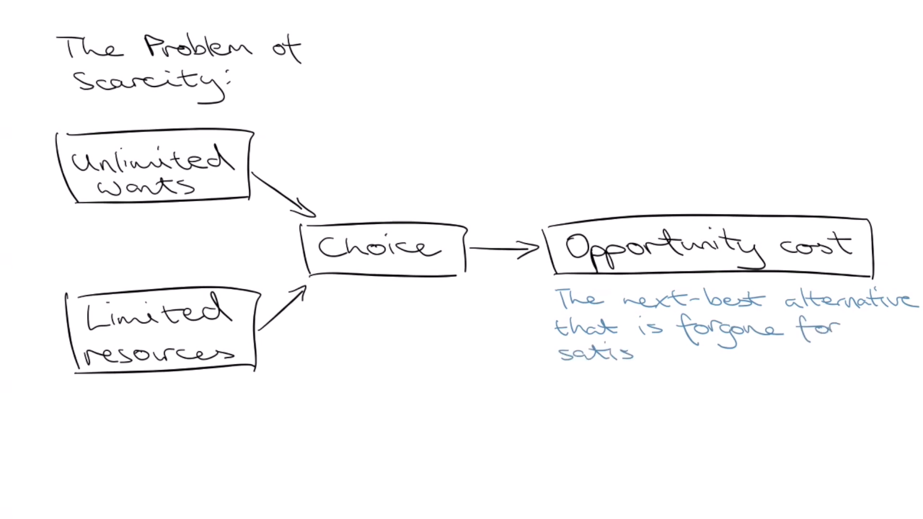
type("fying a want.")
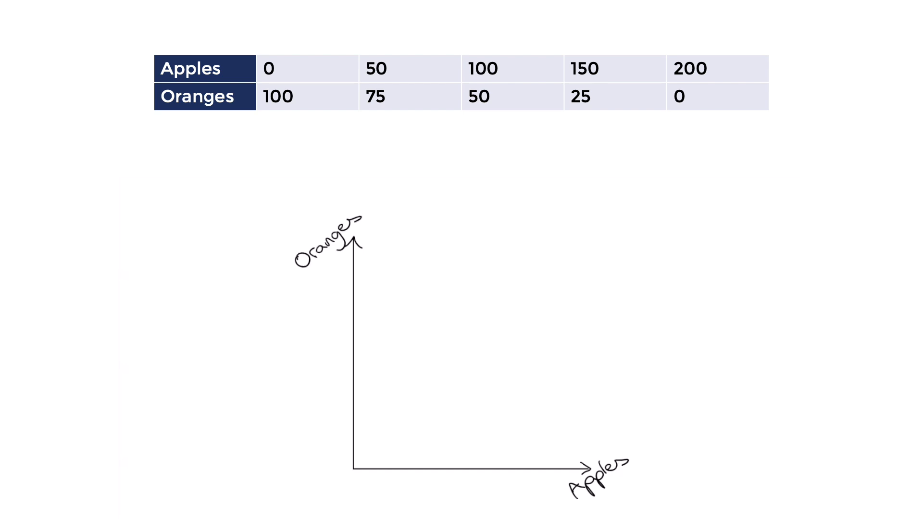
- Draw the straight frontier line down to 200 apples and label the 100-orange intercept
left_click_drag(354, 326, 528, 468)
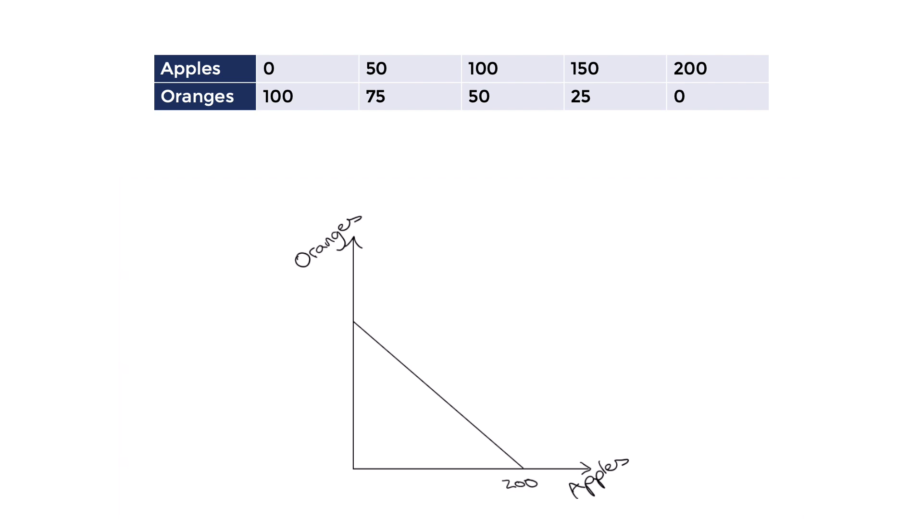
type("100")
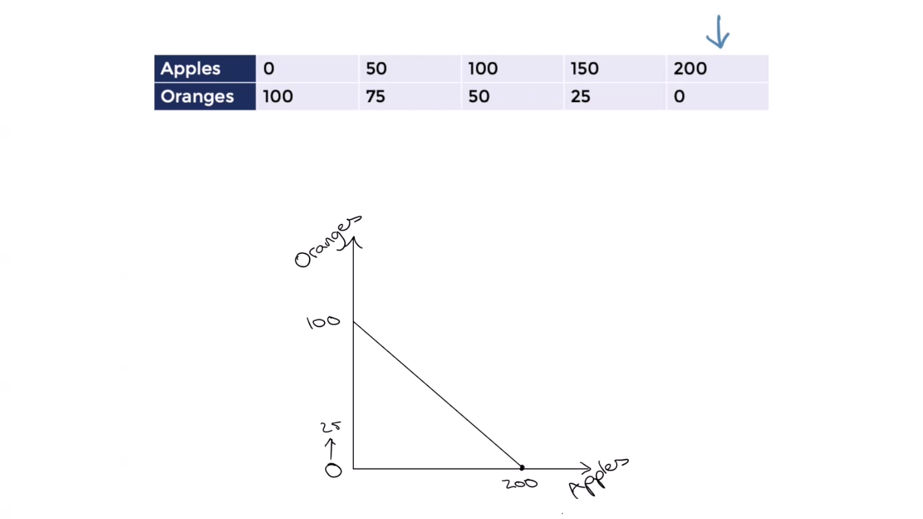
- Plot the point at 150 apples with a dashed guide, label the -50 apples trade-off, and mark 0 oranges
left_click_drag(354, 428, 471, 425)
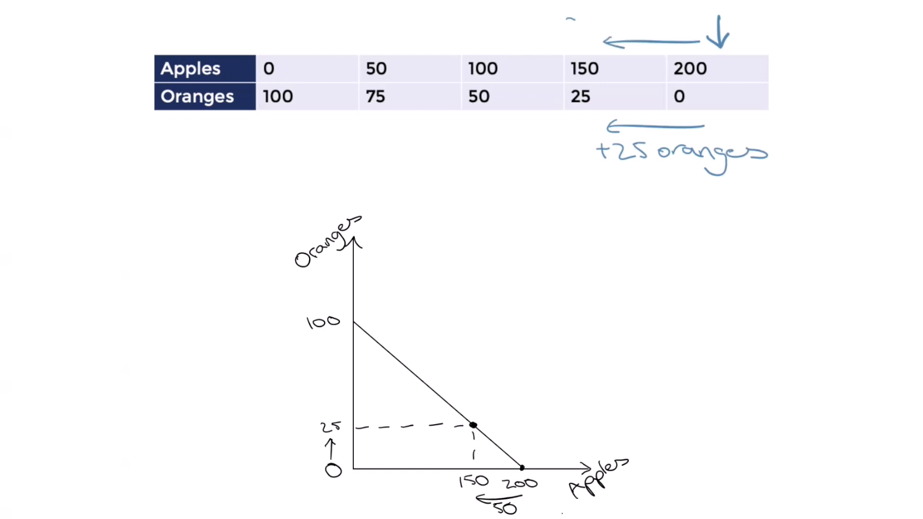
type("-50 apples")
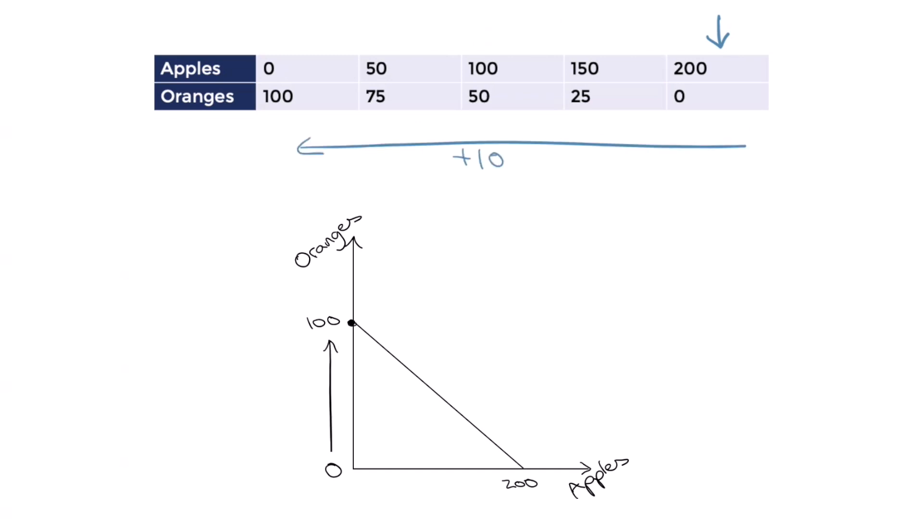
type("0 oranges")
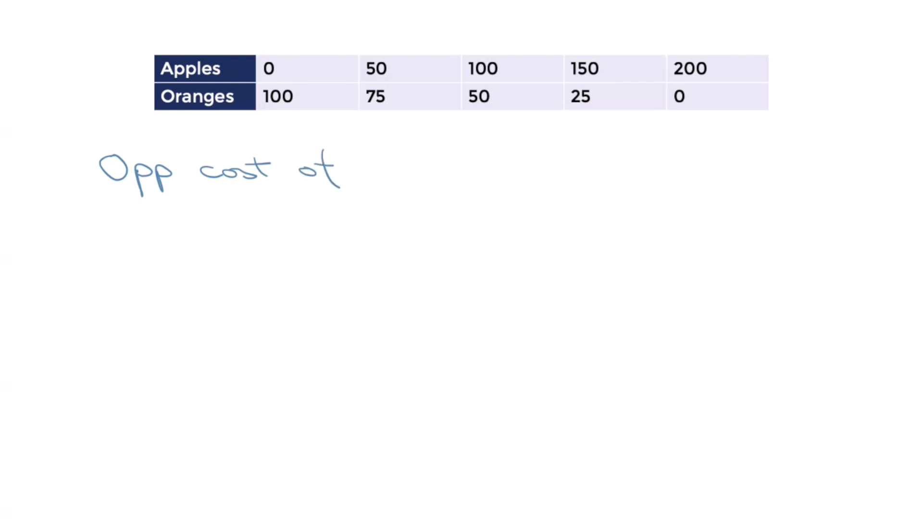
- Write the apples opportunity cost from the 200 apples : 100 oranges ratio, giving 0.5 orange
type("200 apples : 100 oranges")
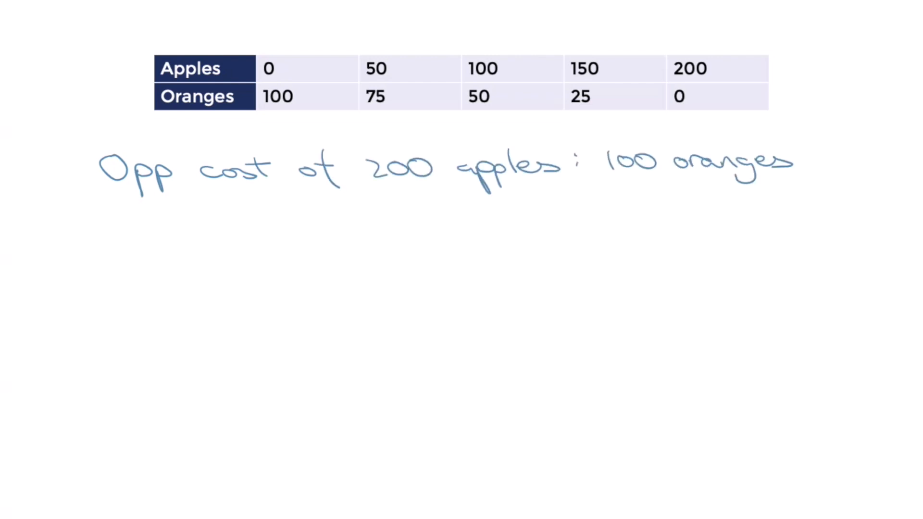
type("Opp cost of 1 apple : 100 oranges /")
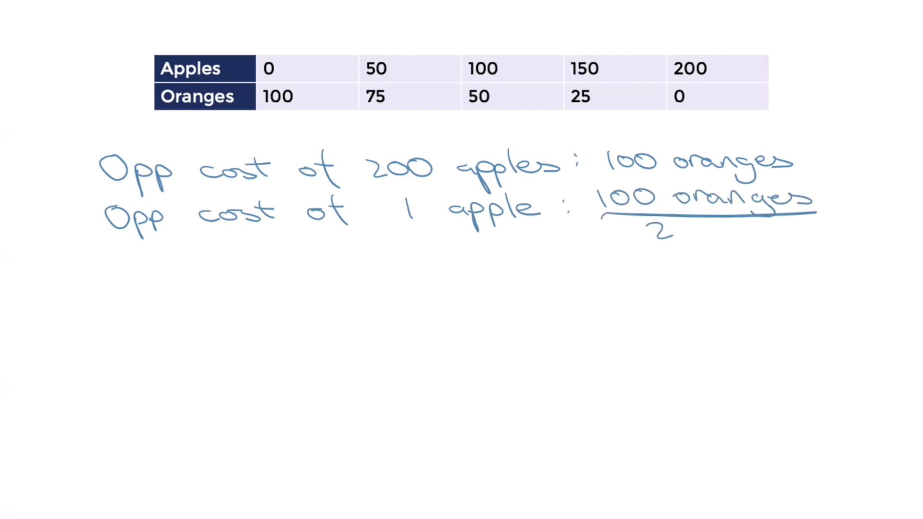
type("200")
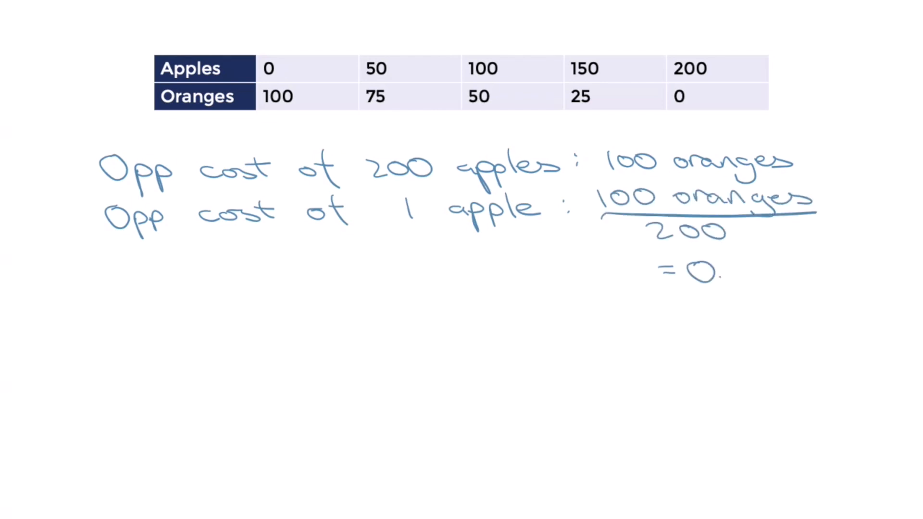
type("5 orange")
type("Opp cost of ")
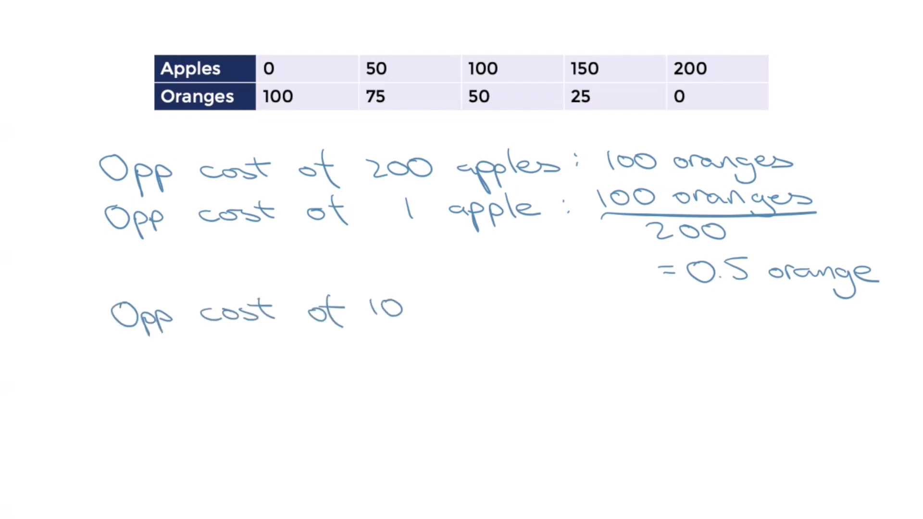
- Write the oranges opportunity cost from 100 oranges : 200 apples, giving 2 apples per orange
type("100 oranges : 200 app")
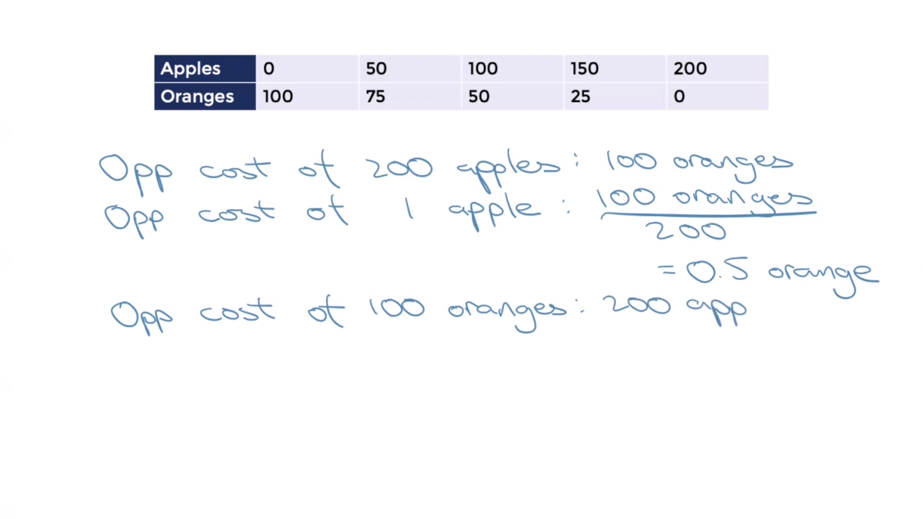
type("Opp cost of 1")
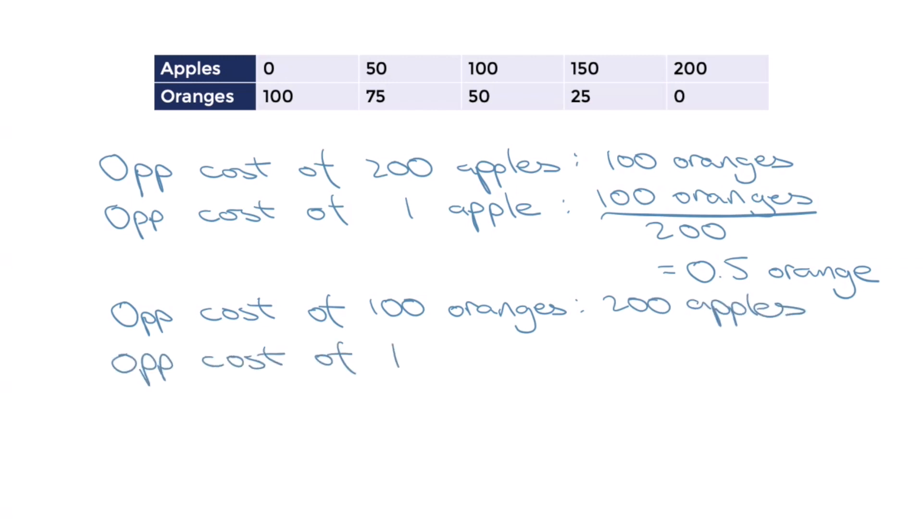
type("orange : 200 apples")
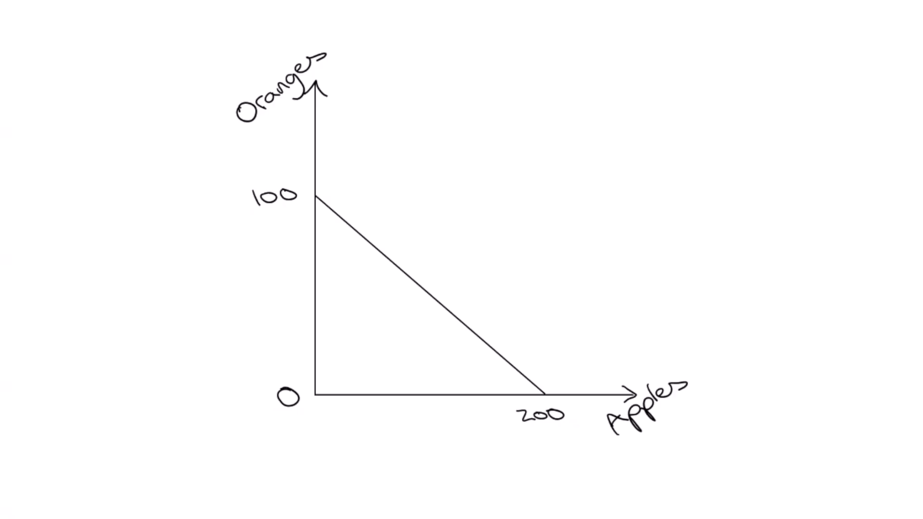
- Draw a fresh pair of vertical and horizontal axes on a blank slide
left_click_drag(318, 196, 612, 393)
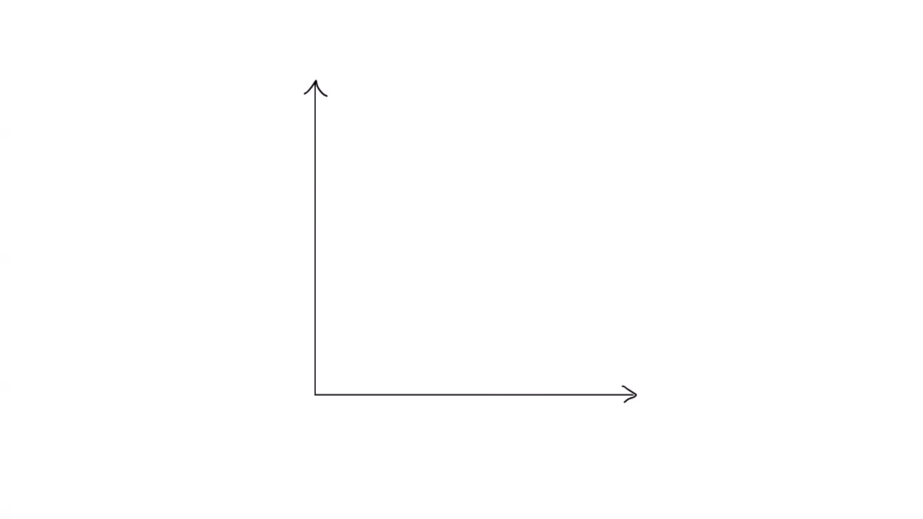
- Draw the frontier, label axes Capital (future) and Consumer (current), and link points A and B
left_click_drag(317, 171, 542, 393)
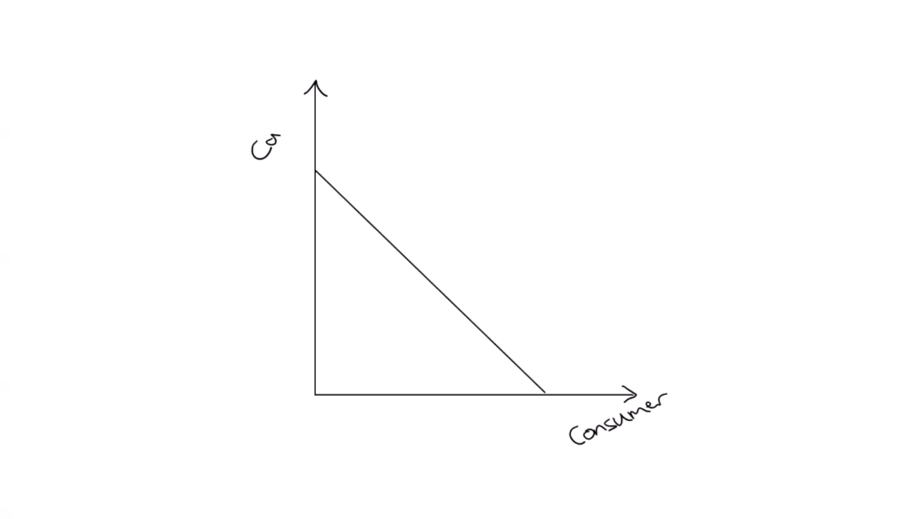
type("pital")
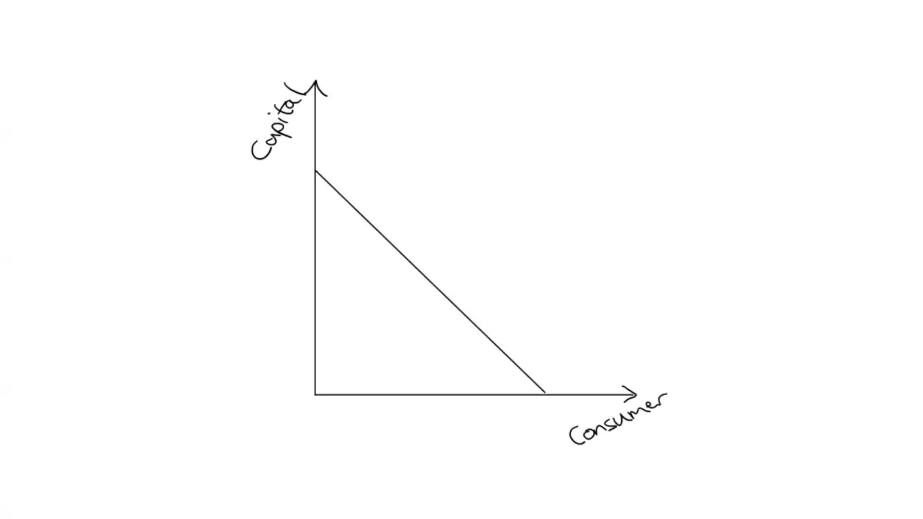
type("Cu")
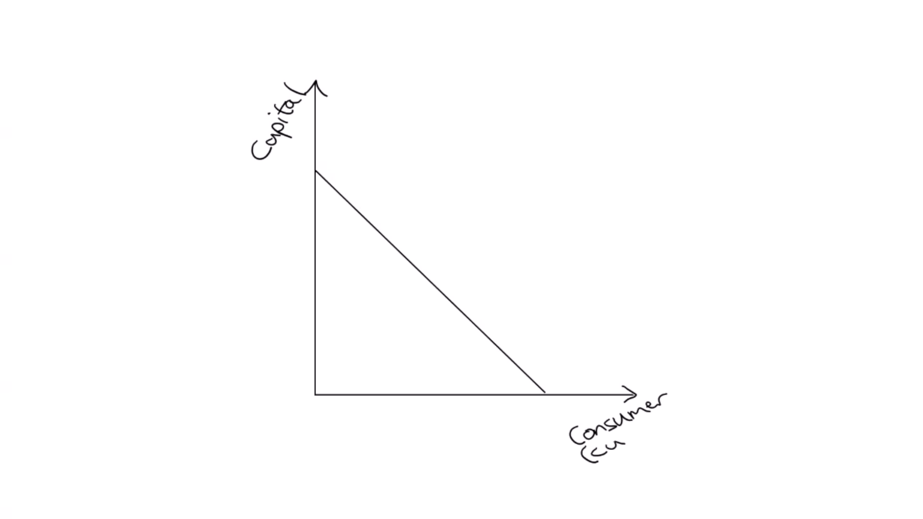
type("current)")
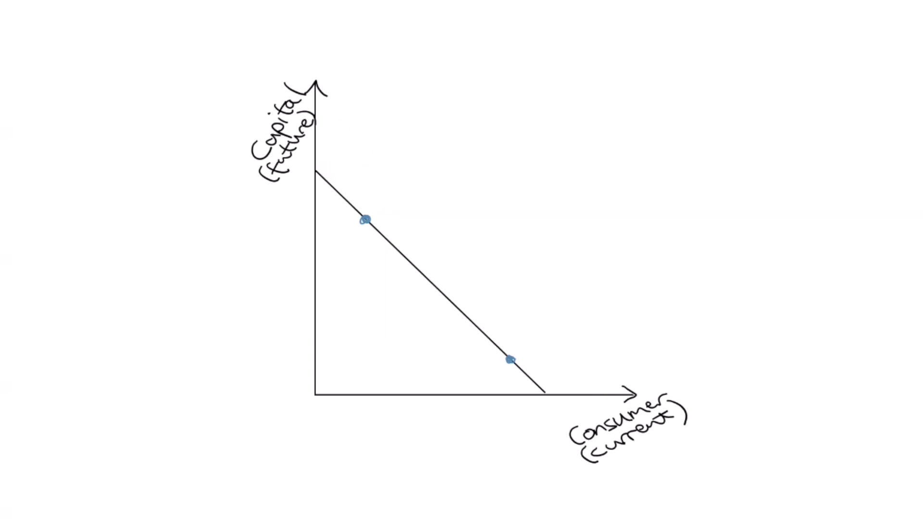
left_click_drag(405, 226, 510, 330)
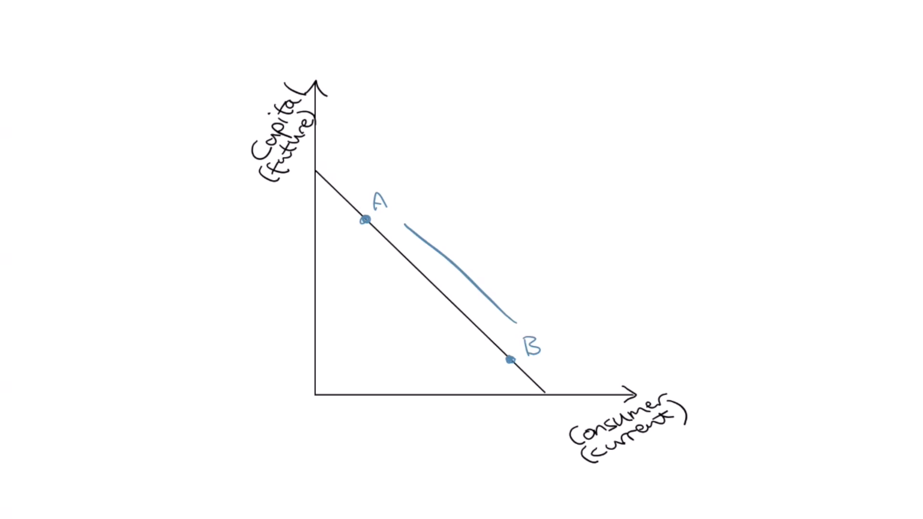